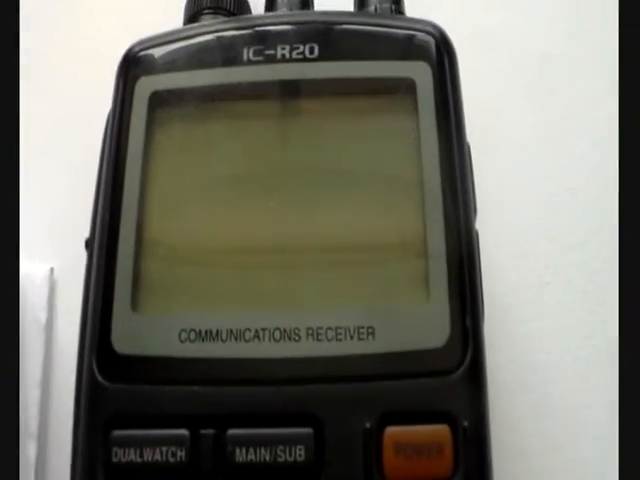
pyautogui.click(412, 452)
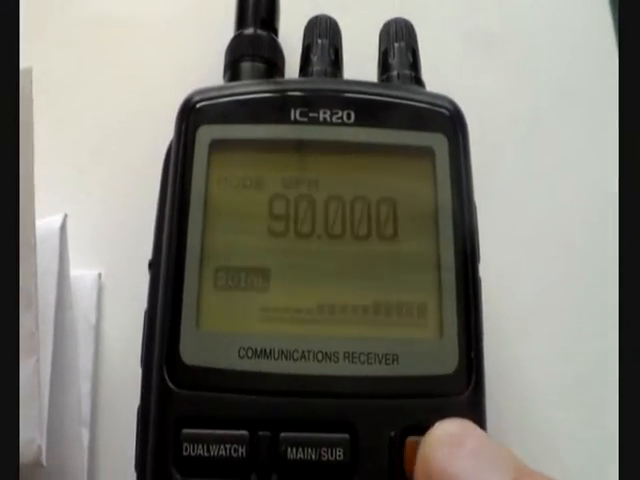